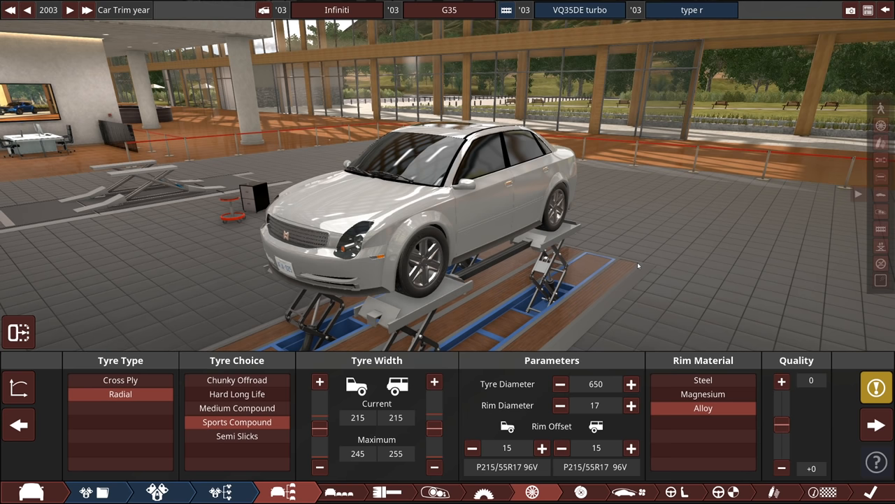
# Change the G35 trim year from 2003 to 2020 to unlock Carbon Fibre rims
pyautogui.click(87, 10)
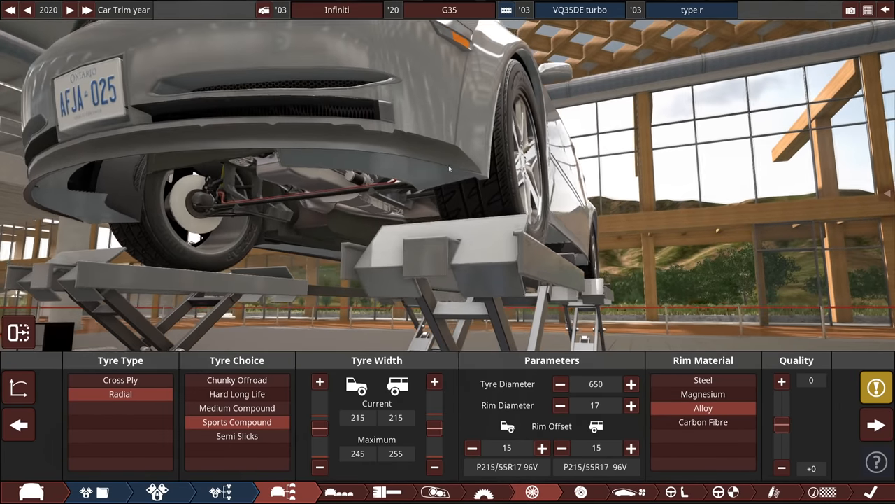
pyautogui.click(237, 379)
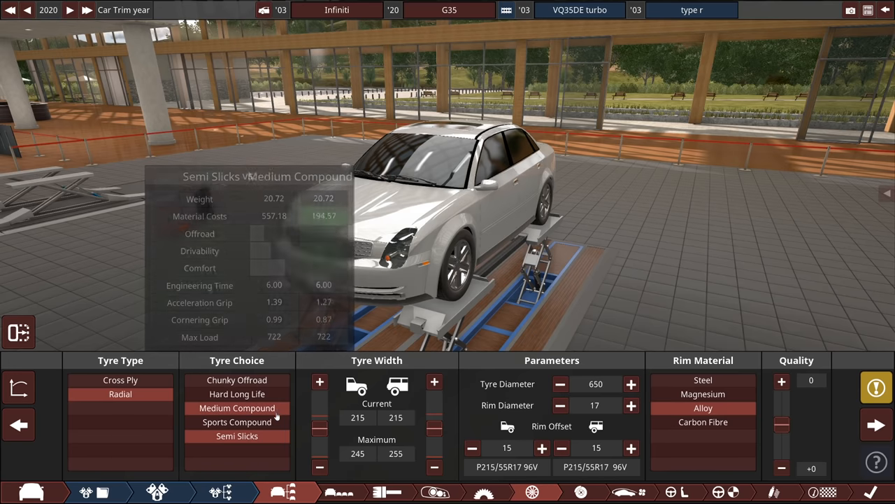
pyautogui.click(236, 423)
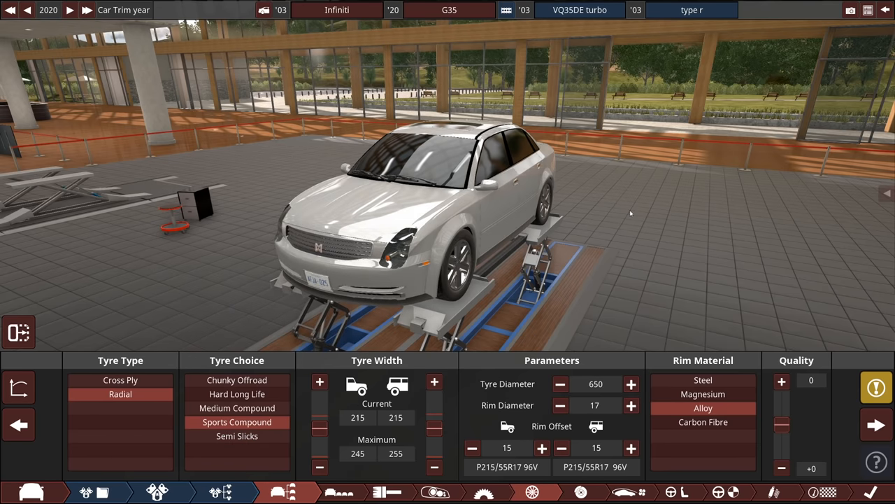
pyautogui.moveTo(671, 173)
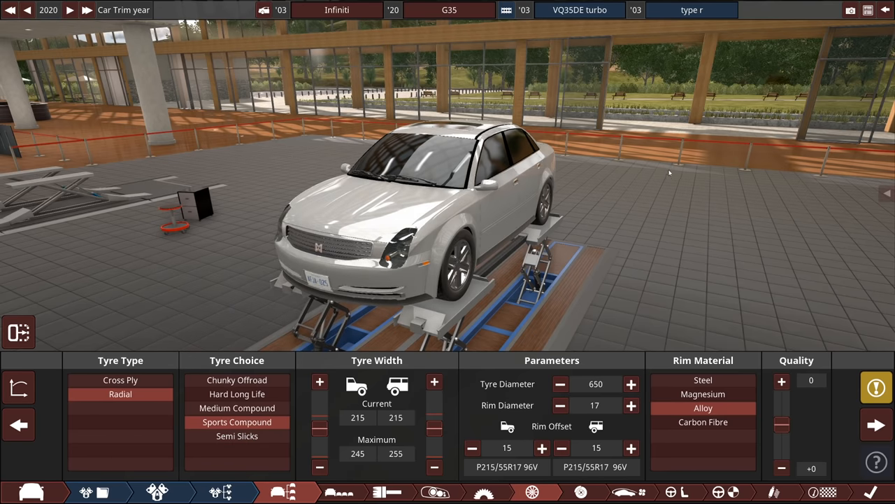
pyautogui.moveTo(677, 223)
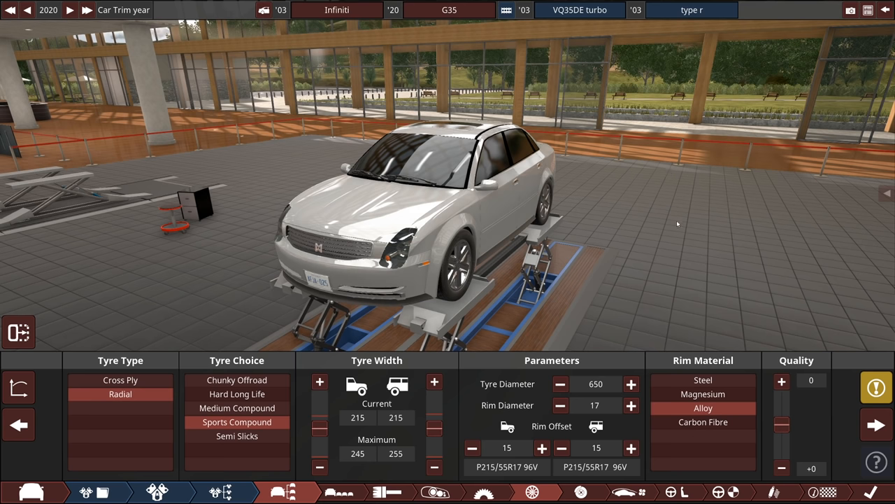
pyautogui.moveTo(237, 379)
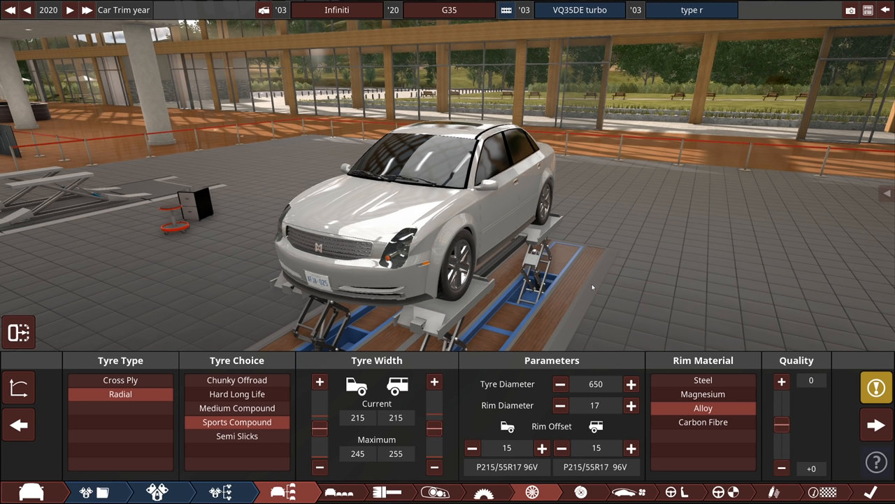
# Fit Chunky Offroad tyres (P215/55R17 102V) to the G35 on its 17-inch alloys
pyautogui.click(237, 380)
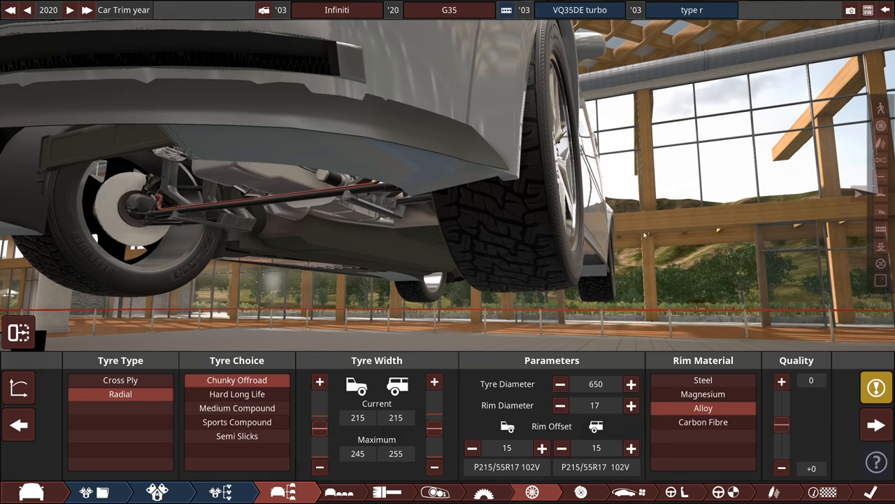
pyautogui.moveTo(647, 229)
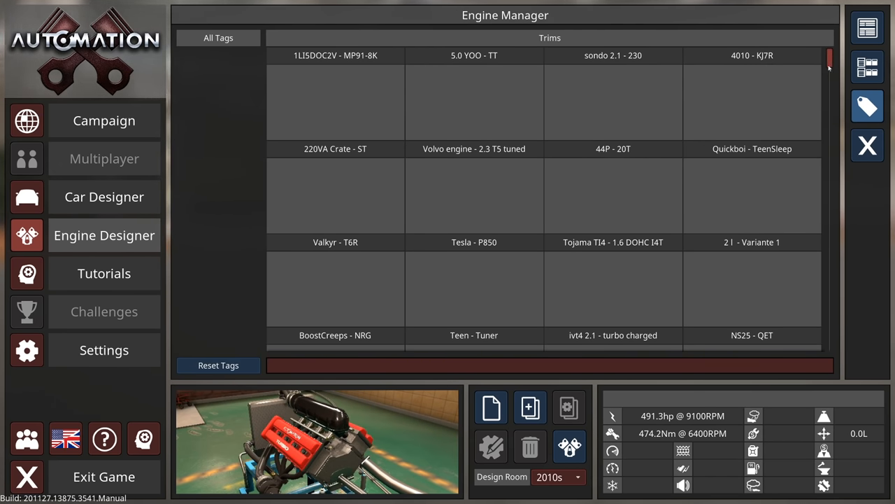
pyautogui.scroll(-3)
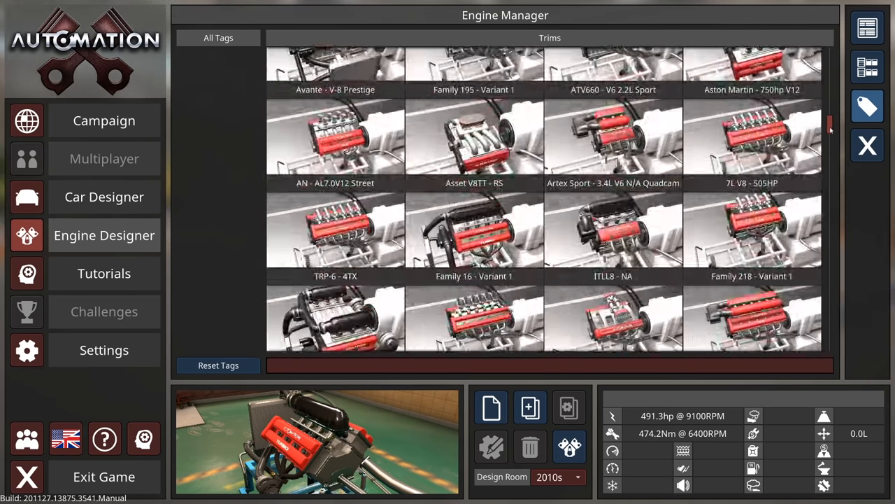
pyautogui.scroll(-3)
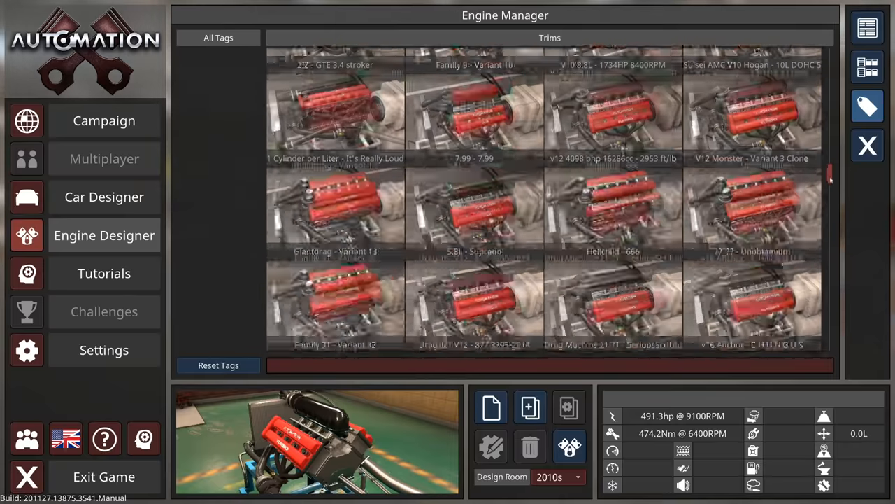
pyautogui.scroll(-3)
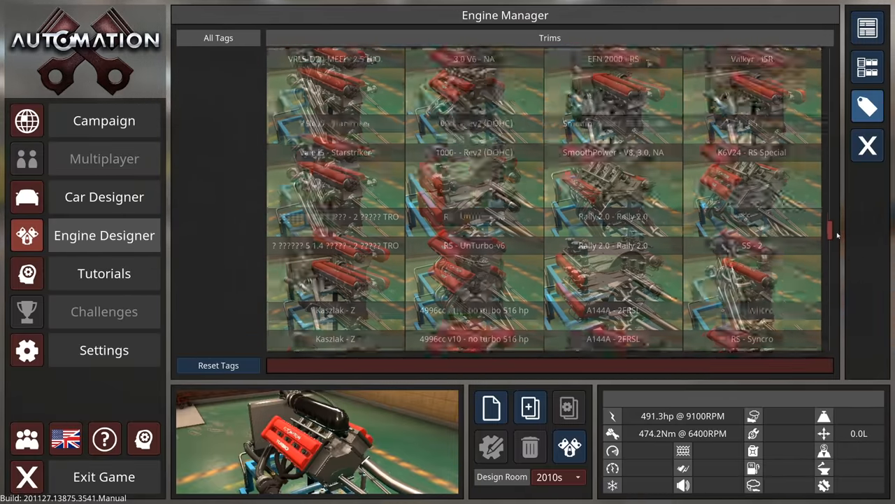
pyautogui.scroll(-3)
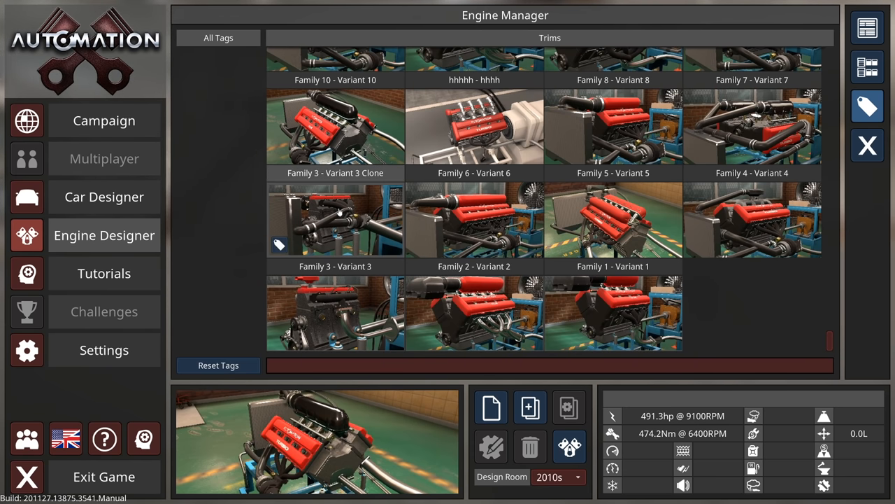
# Attempt to delete Family 3 - Variant 3 Clone, which fails because 3CYL70HP uses it
pyautogui.click(529, 447)
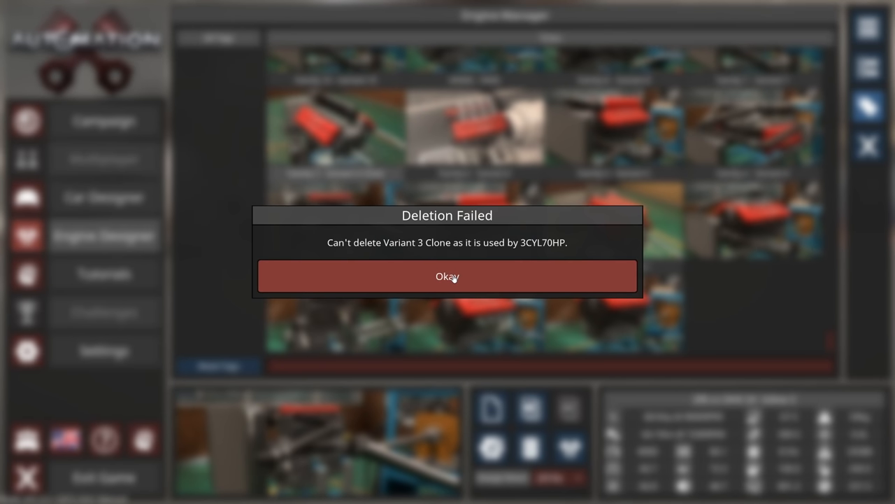
pyautogui.click(448, 275)
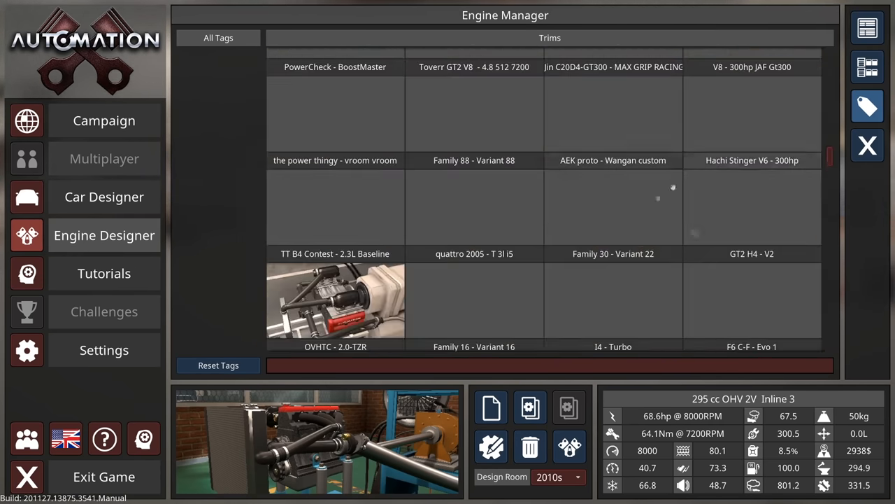
# Delete the Family 88 - Variant 88 engine from the saved engines
pyautogui.click(473, 207)
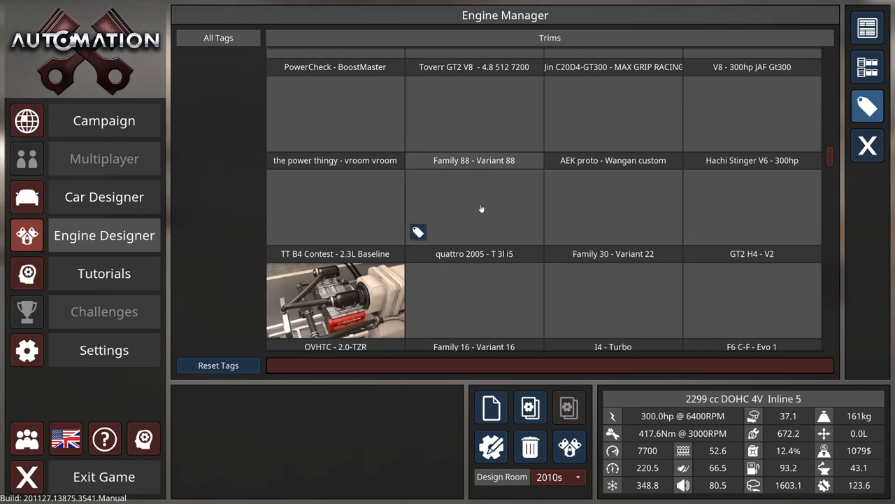
pyautogui.click(529, 448)
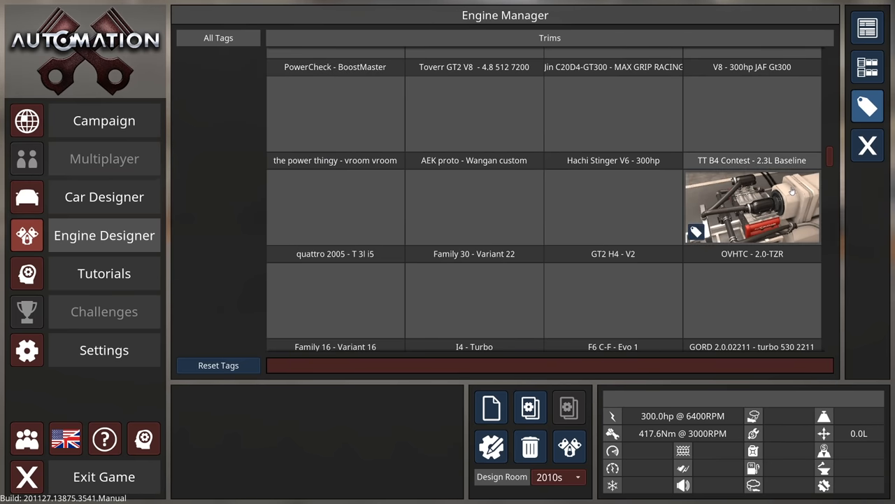
# Bring up the Forged V12's aspiration and turbocharger options
pyautogui.scroll(3)
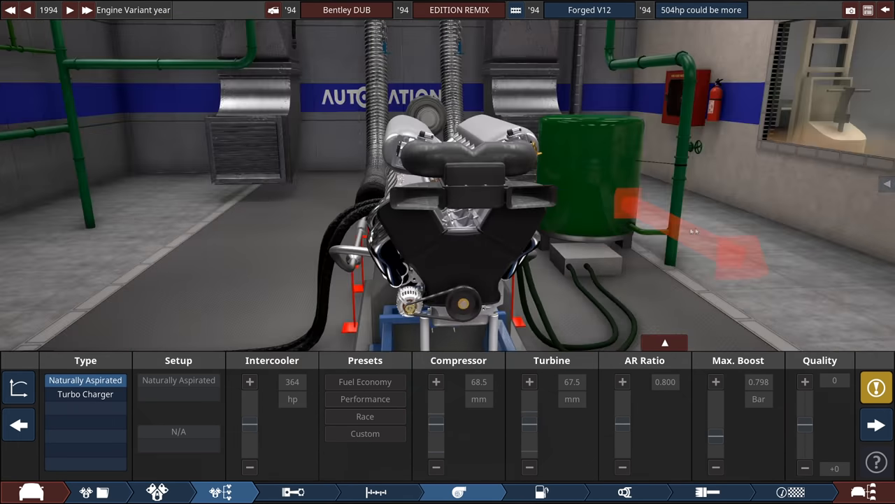
pyautogui.click(84, 395)
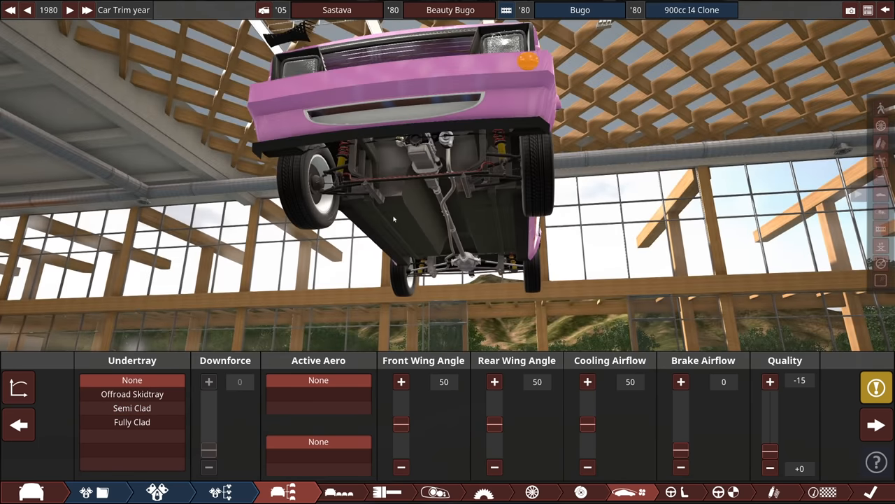
pyautogui.click(132, 422)
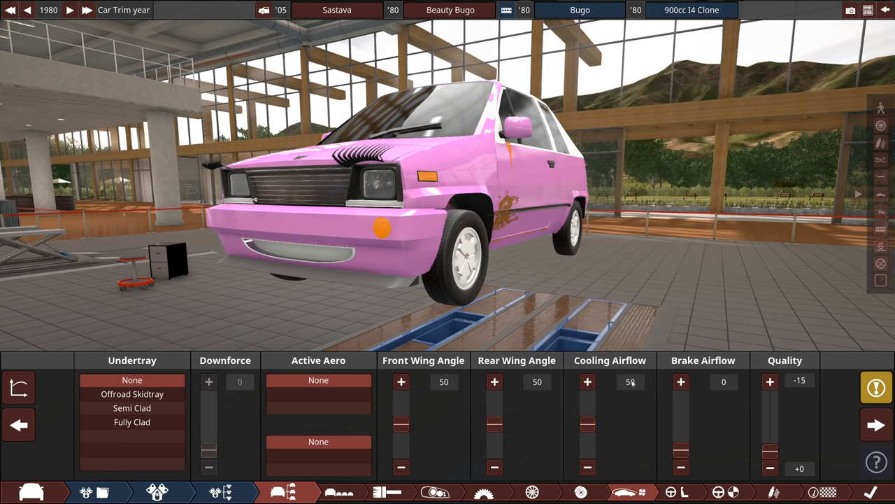
pyautogui.moveTo(624, 283)
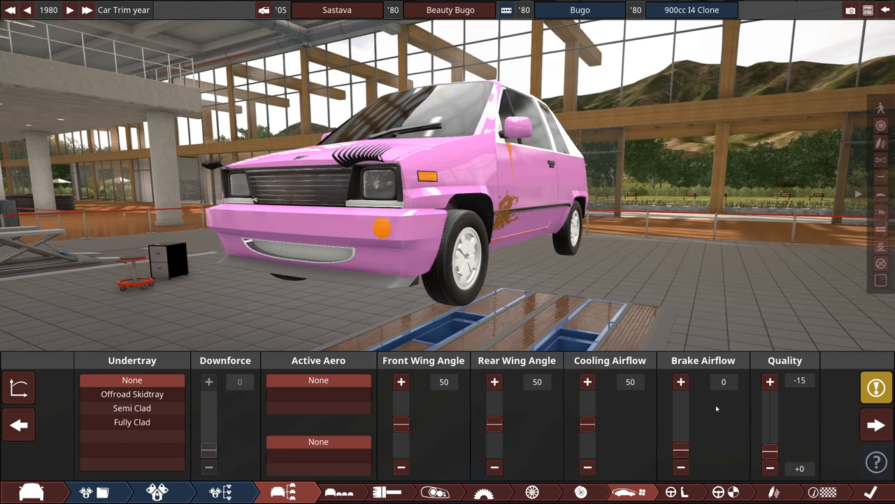
pyautogui.moveTo(562, 245)
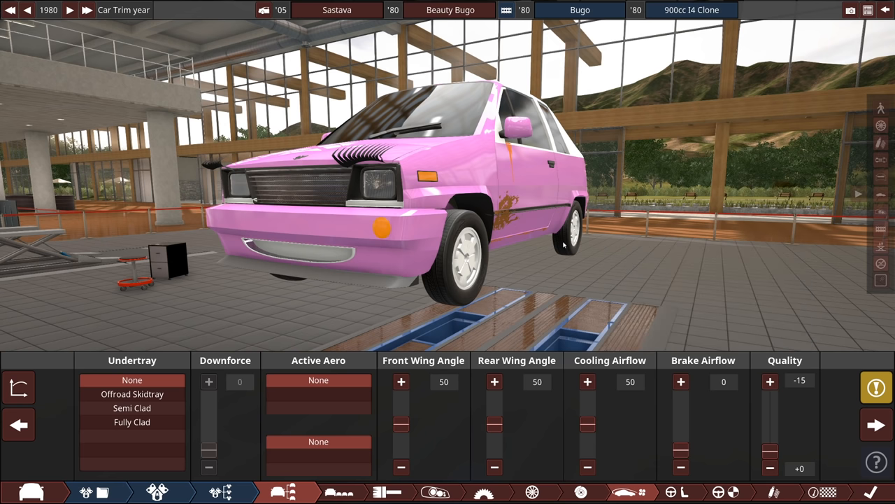
pyautogui.moveTo(668, 423)
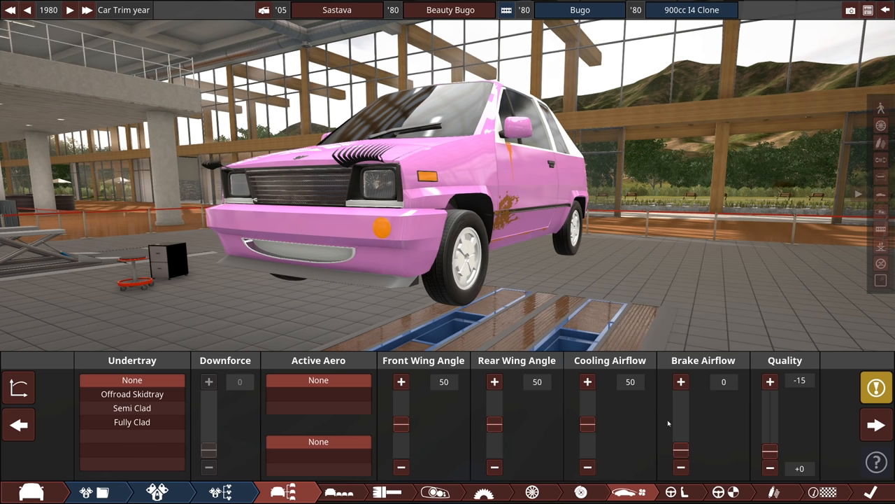
# Raise the pink Bugo hatchback's brake airflow from 0 to 100
pyautogui.click(680, 381)
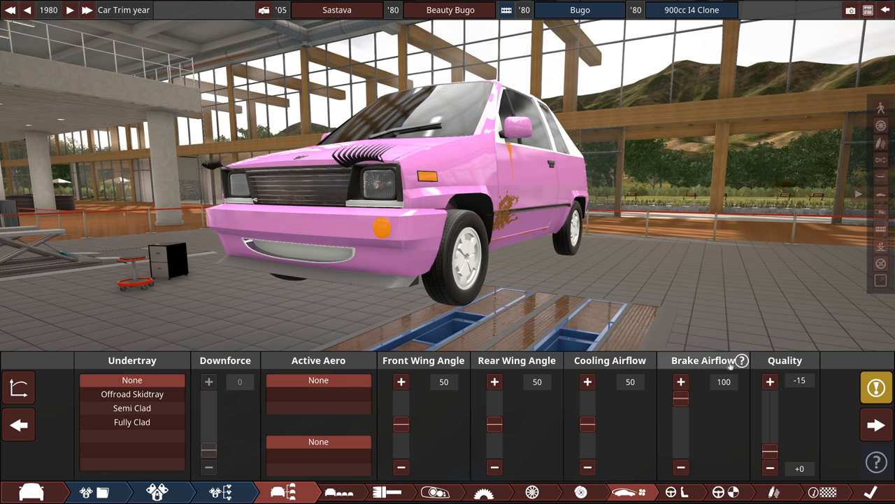
pyautogui.moveTo(657, 203)
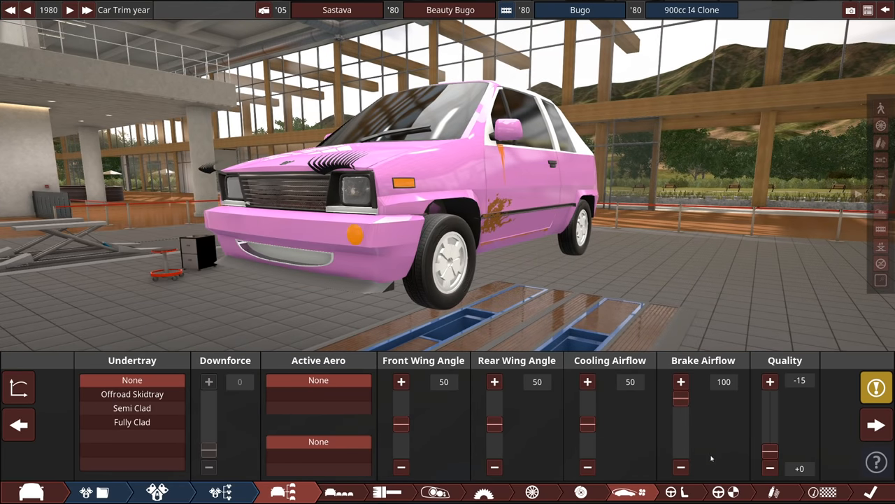
pyautogui.moveTo(711, 422)
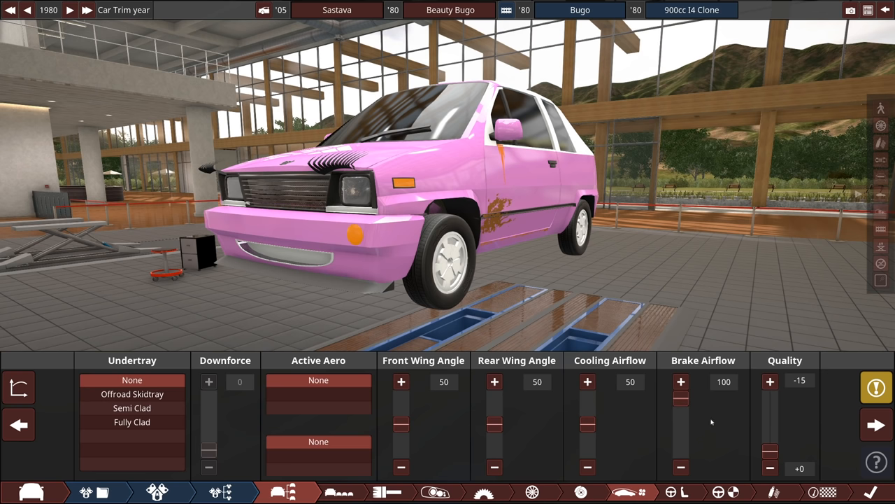
pyautogui.moveTo(680, 262)
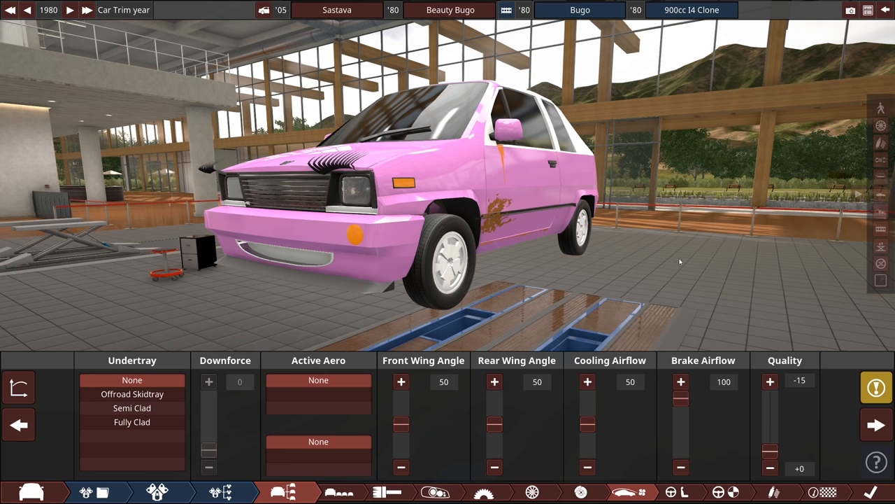